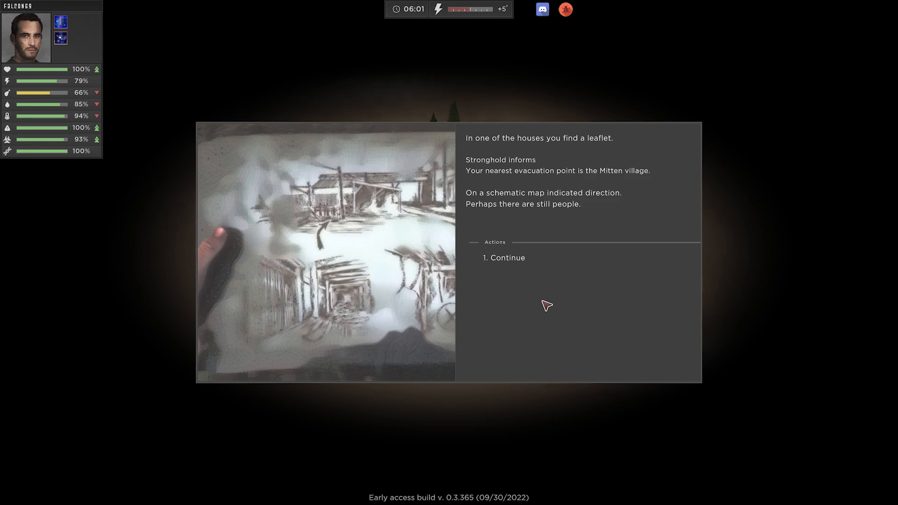
# Finish the leaflet story and dismiss the 'At the gate' new task popup
pyautogui.click(504, 258)
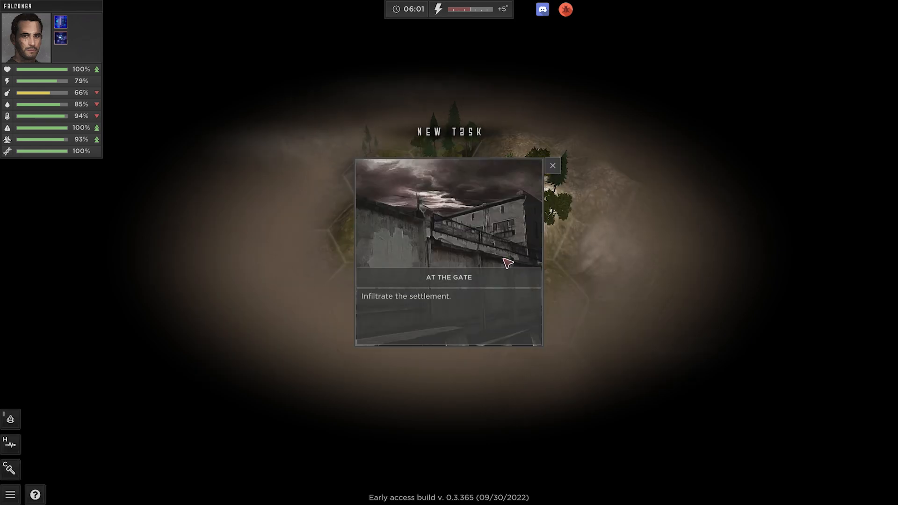
pyautogui.click(553, 165)
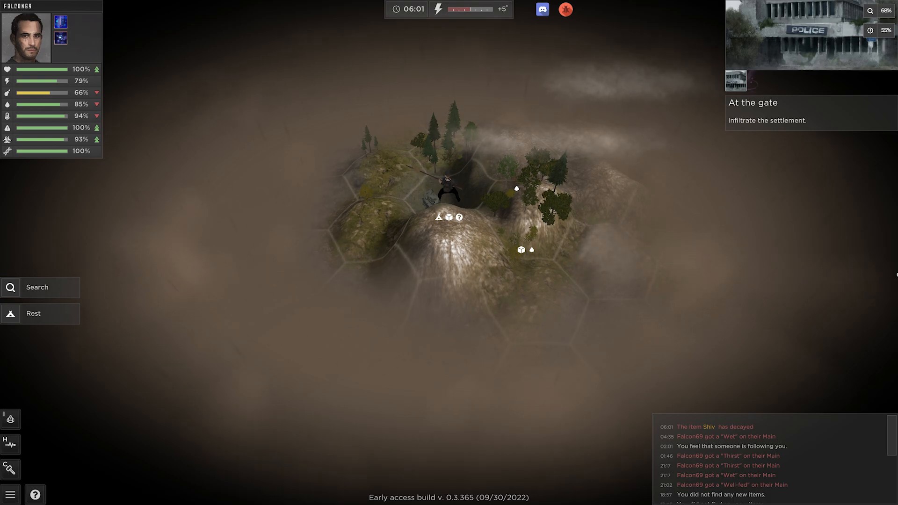
pyautogui.moveTo(737, 198)
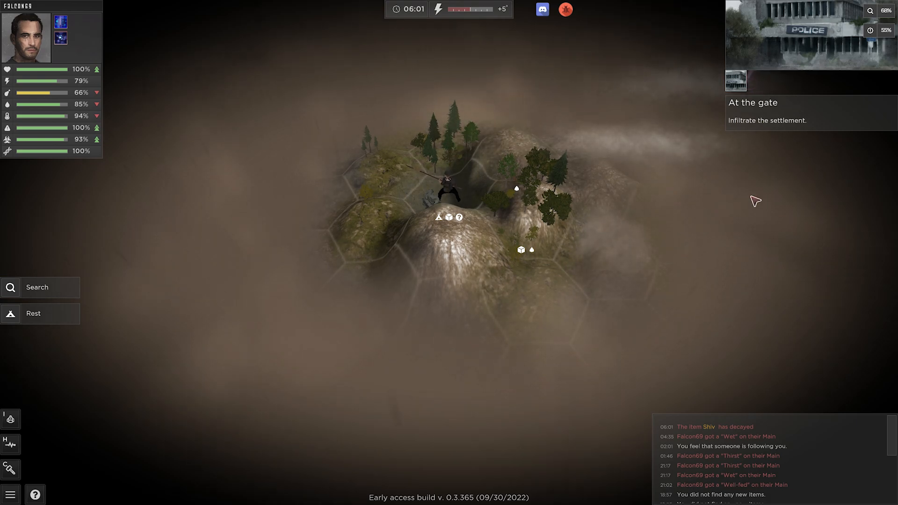
pyautogui.moveTo(695, 237)
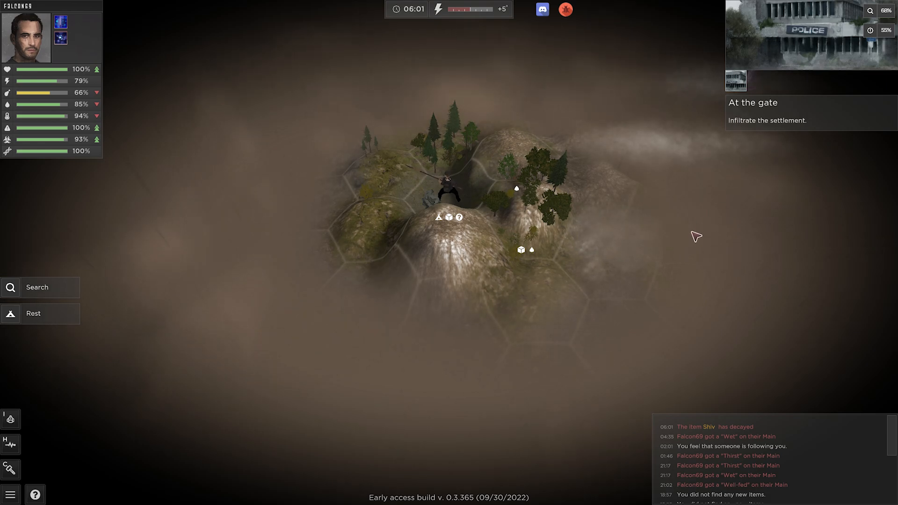
pyautogui.moveTo(764, 240)
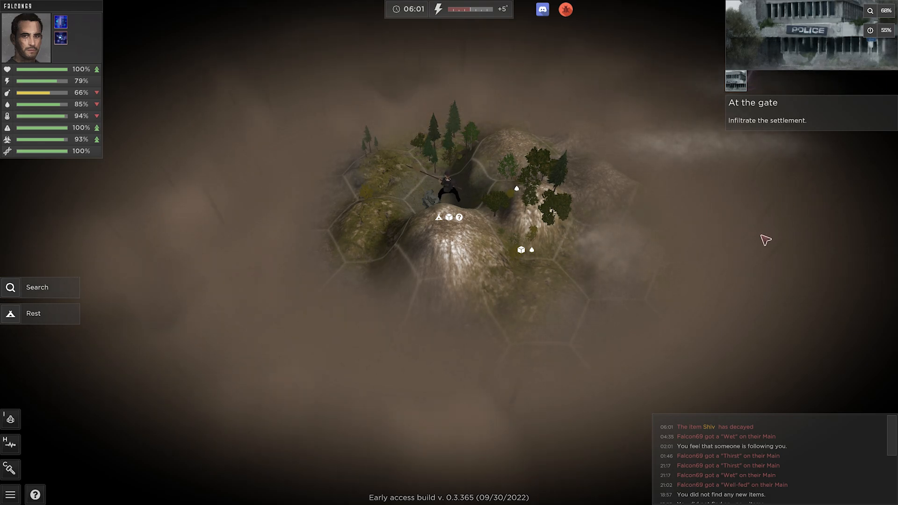
pyautogui.moveTo(747, 174)
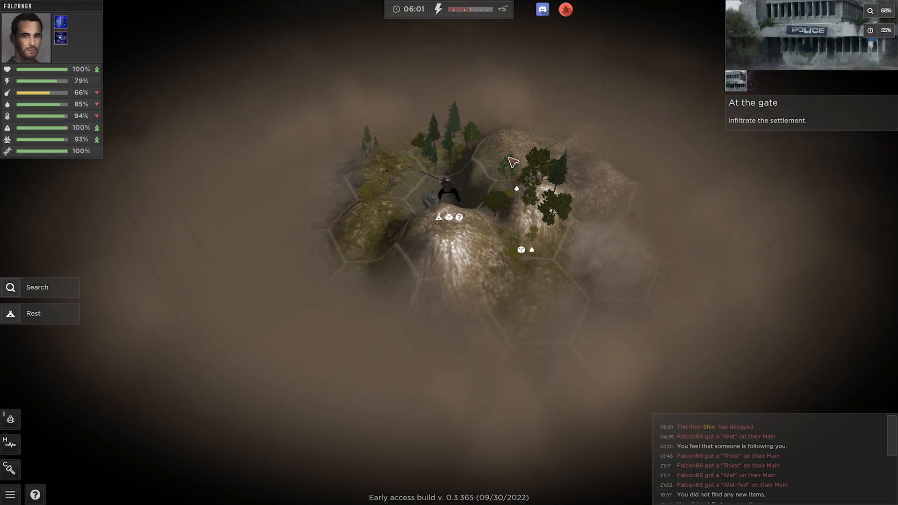
pyautogui.moveTo(713, 445)
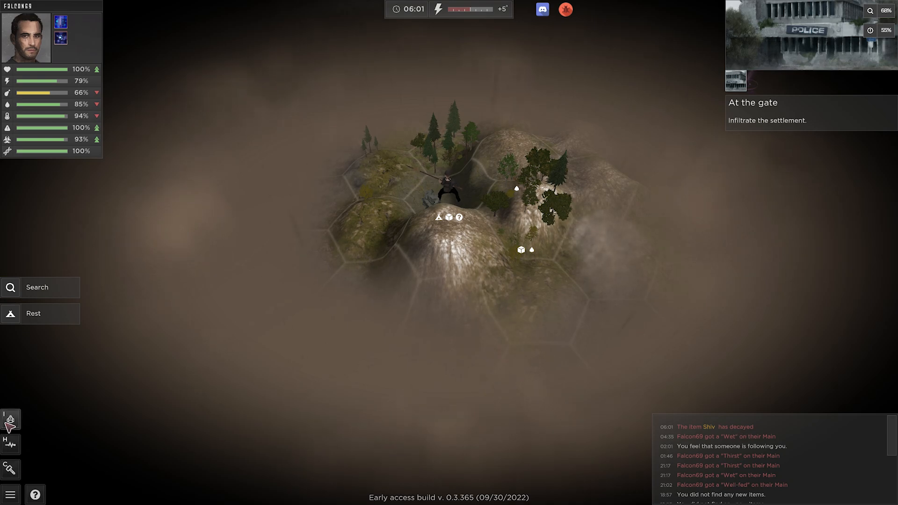
# Travel to the neighbouring mountain hex until the settlement comes into view
pyautogui.click(11, 419)
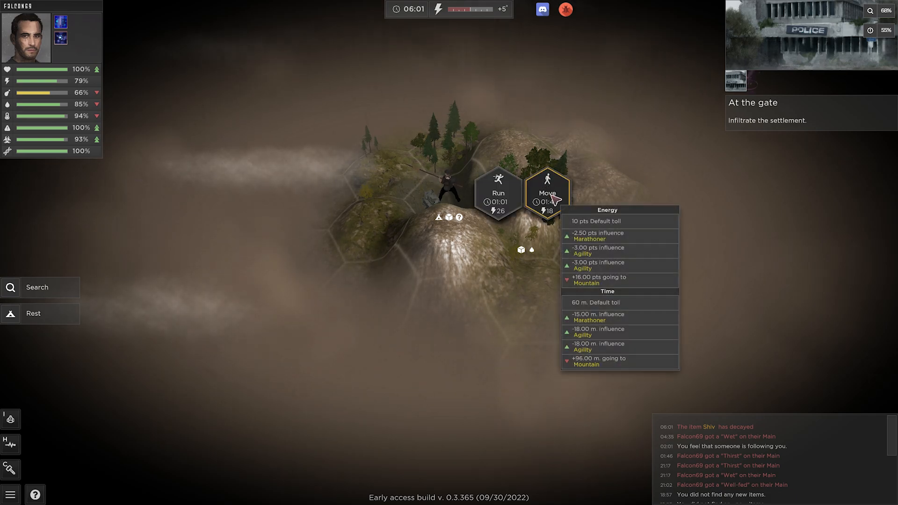
pyautogui.moveTo(531, 164)
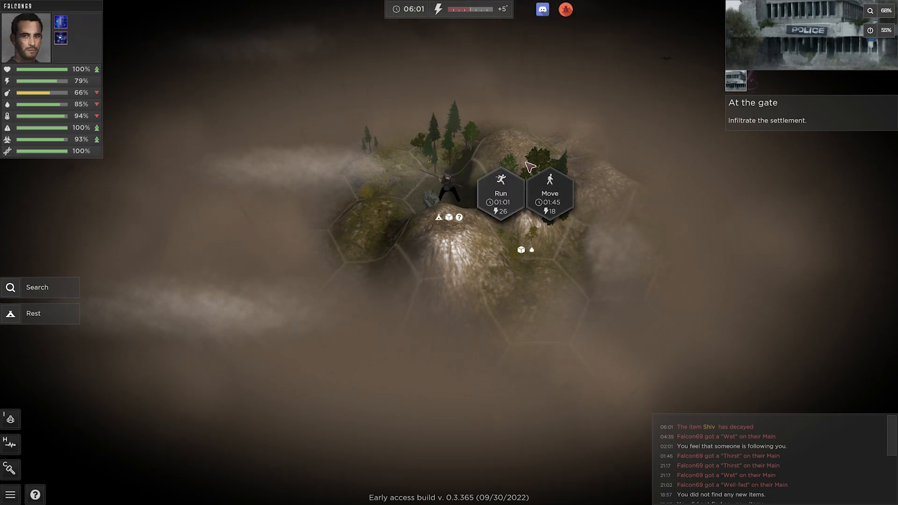
pyautogui.moveTo(552, 194)
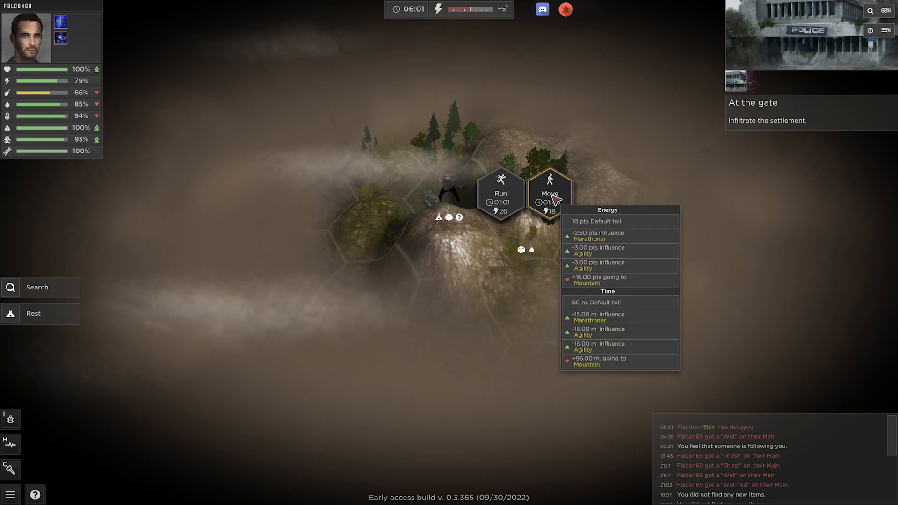
pyautogui.click(552, 193)
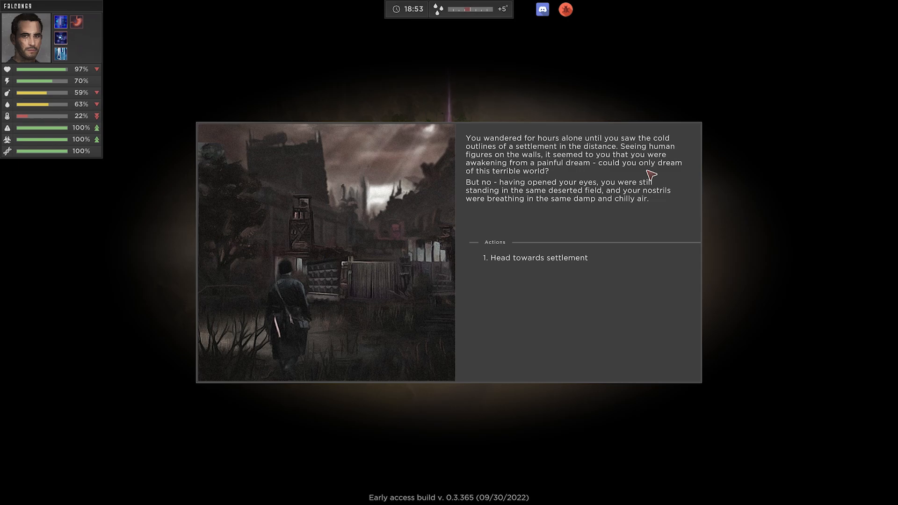
pyautogui.moveTo(568, 264)
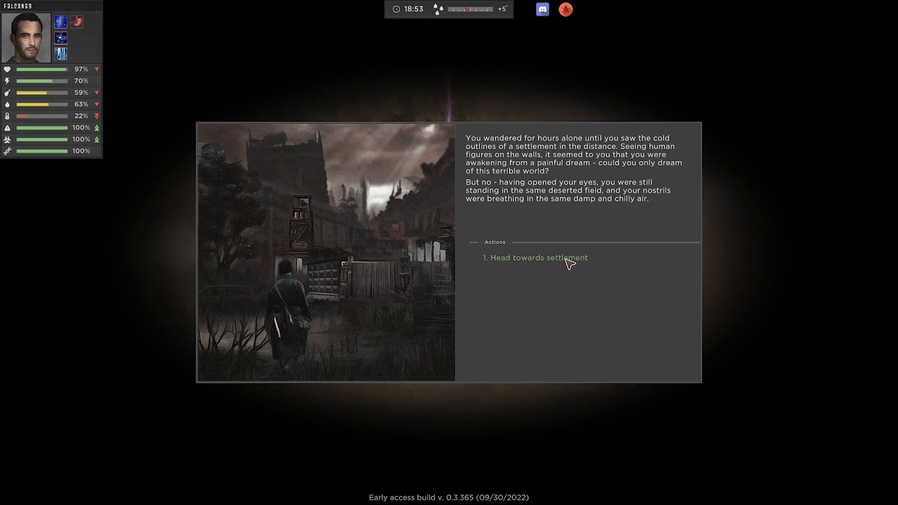
# Choose 'Head towards settlement' to reach the oak gate
pyautogui.click(537, 257)
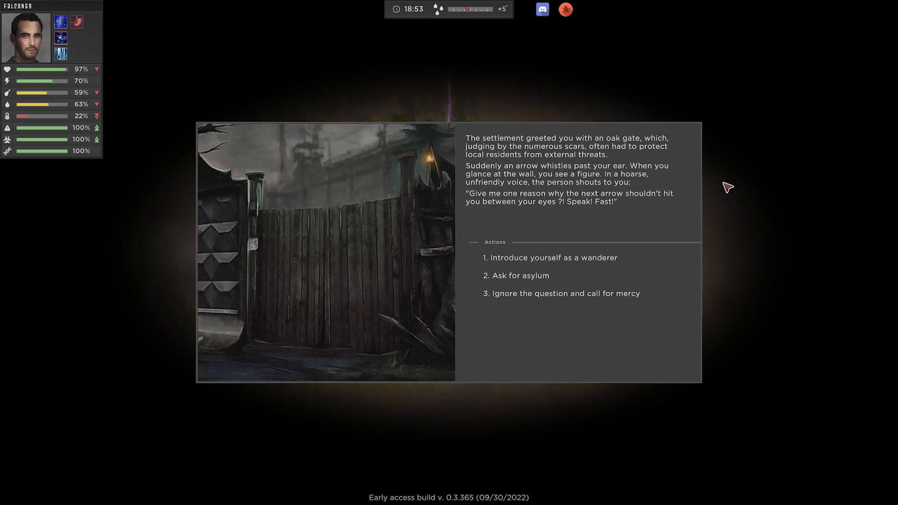
pyautogui.moveTo(715, 186)
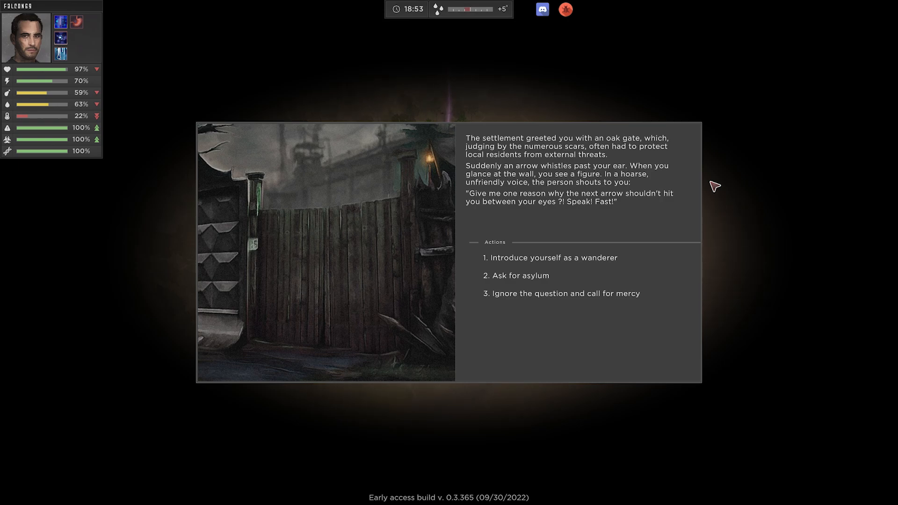
pyautogui.moveTo(596, 261)
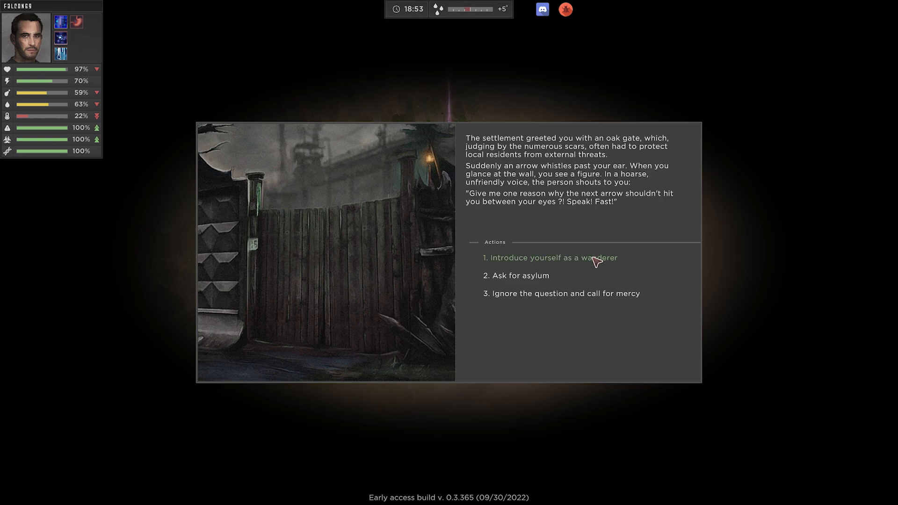
pyautogui.moveTo(563, 280)
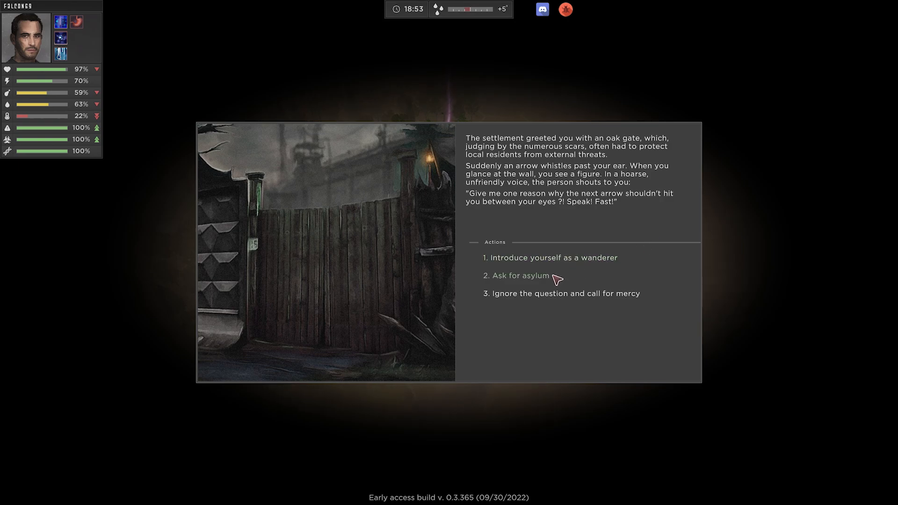
pyautogui.moveTo(548, 302)
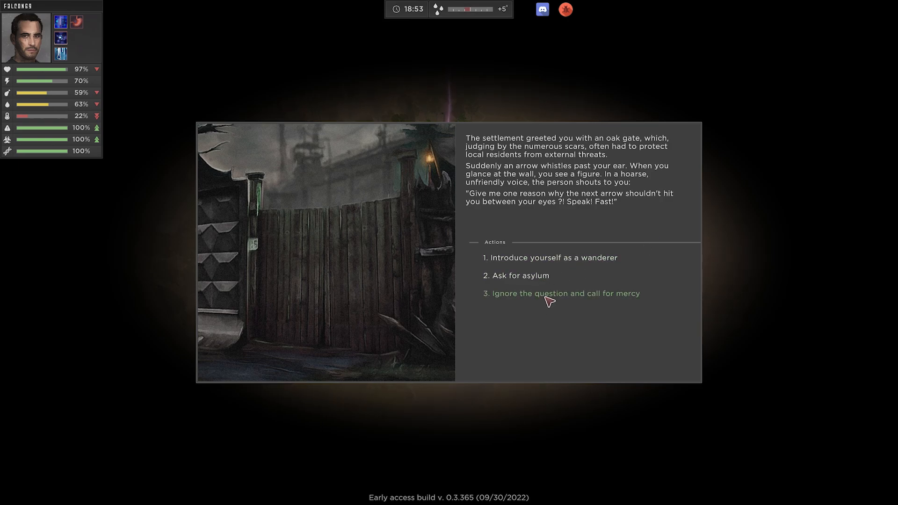
pyautogui.moveTo(566, 262)
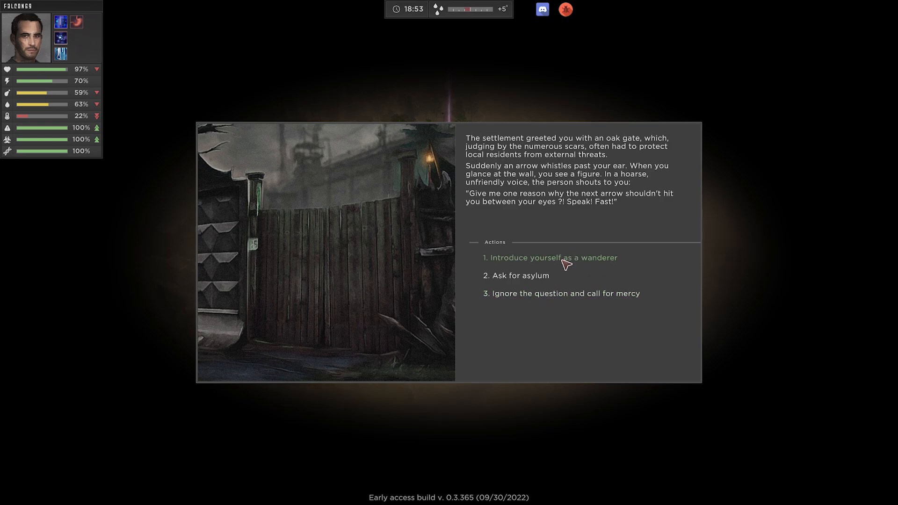
# Pose as a wanderer and say the first thing that comes to mind
pyautogui.click(554, 258)
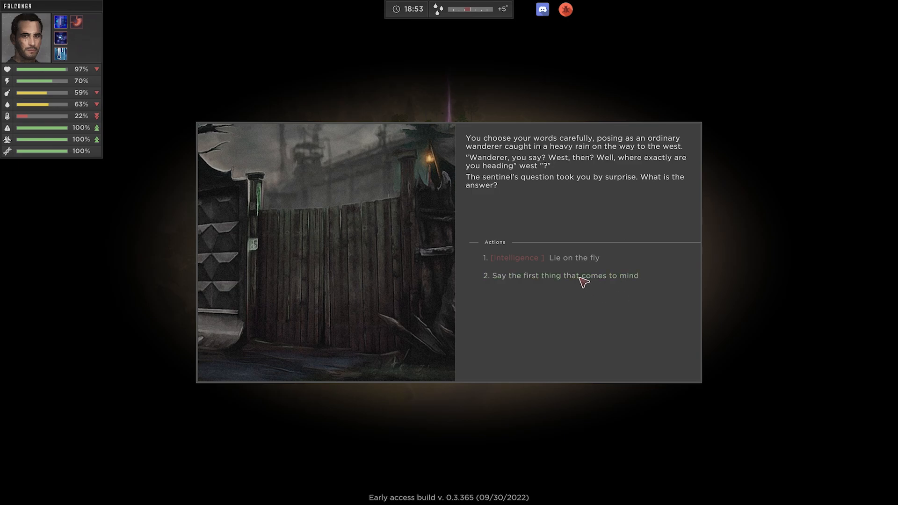
pyautogui.click(564, 275)
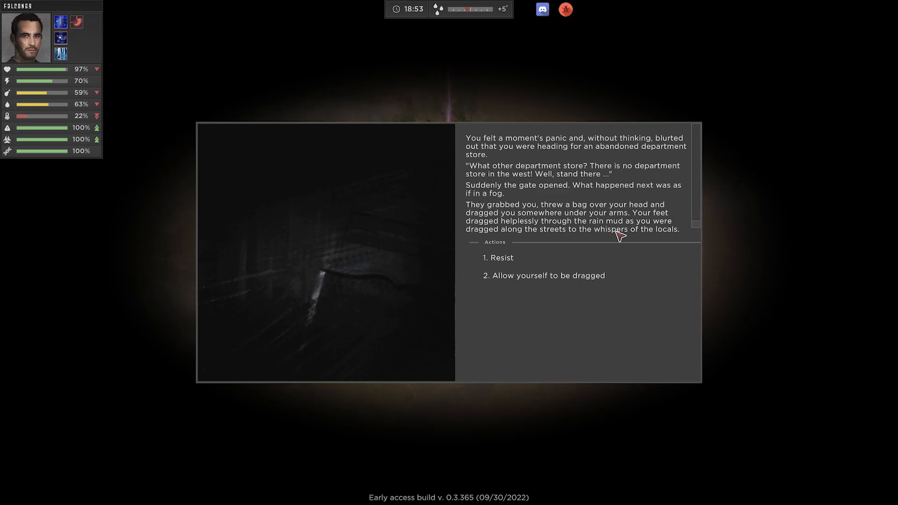
pyautogui.moveTo(566, 279)
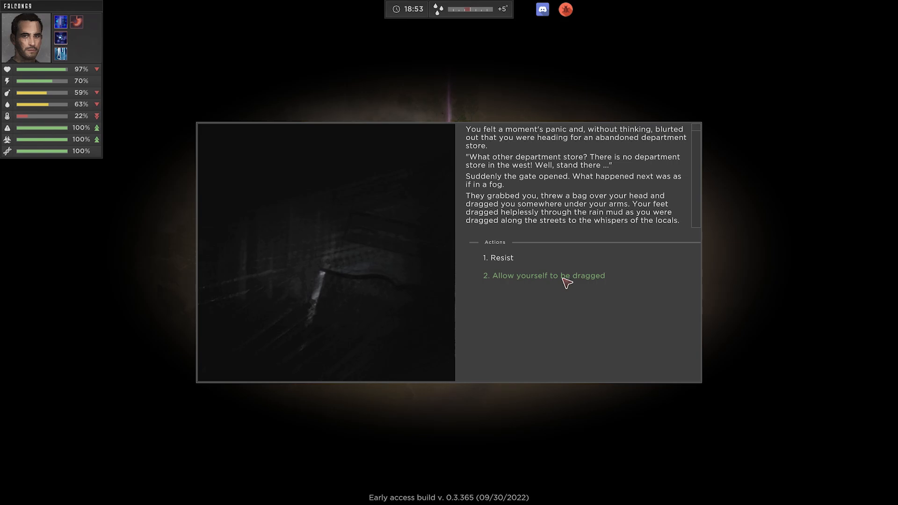
# Submit to the captors, then answer the name and age questions ('third ten')
pyautogui.click(549, 275)
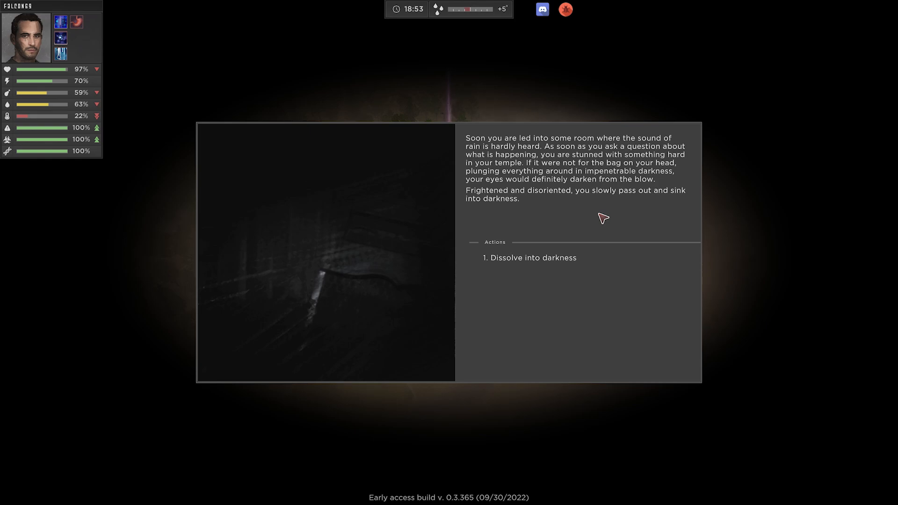
pyautogui.moveTo(620, 237)
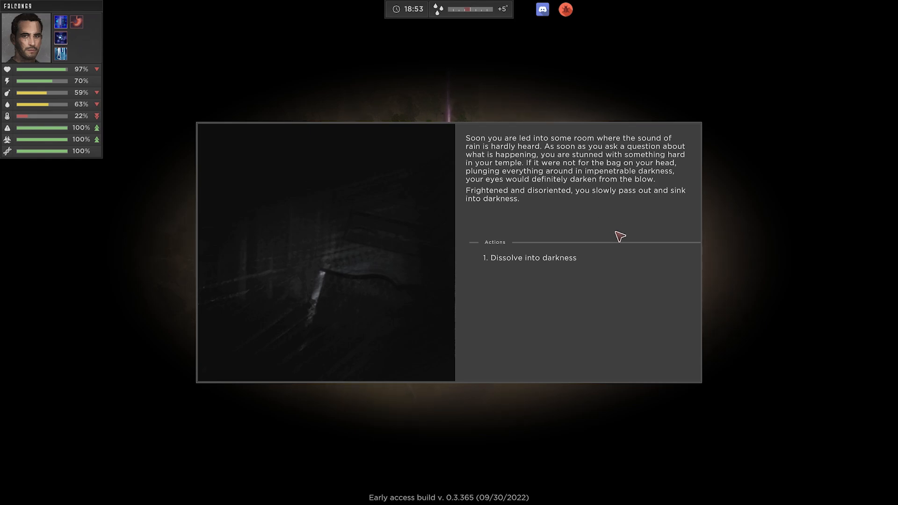
pyautogui.click(530, 258)
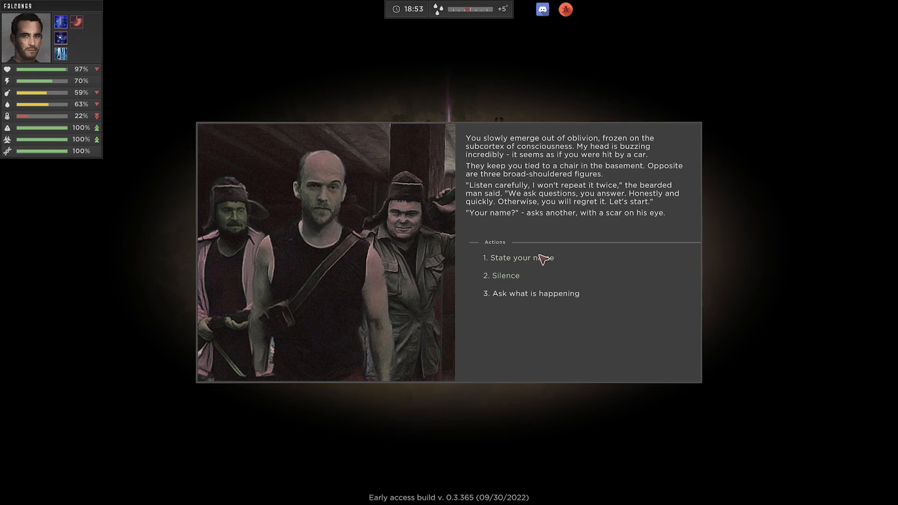
pyautogui.click(520, 258)
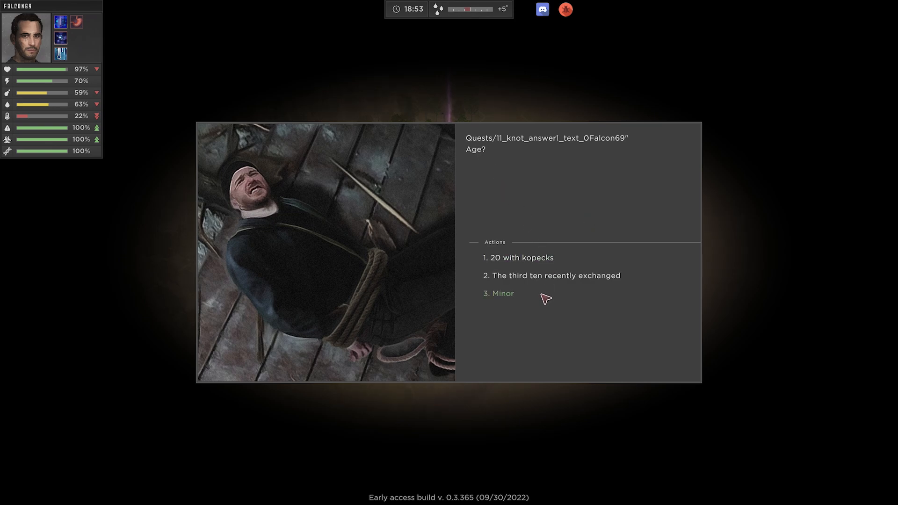
pyautogui.moveTo(527, 259)
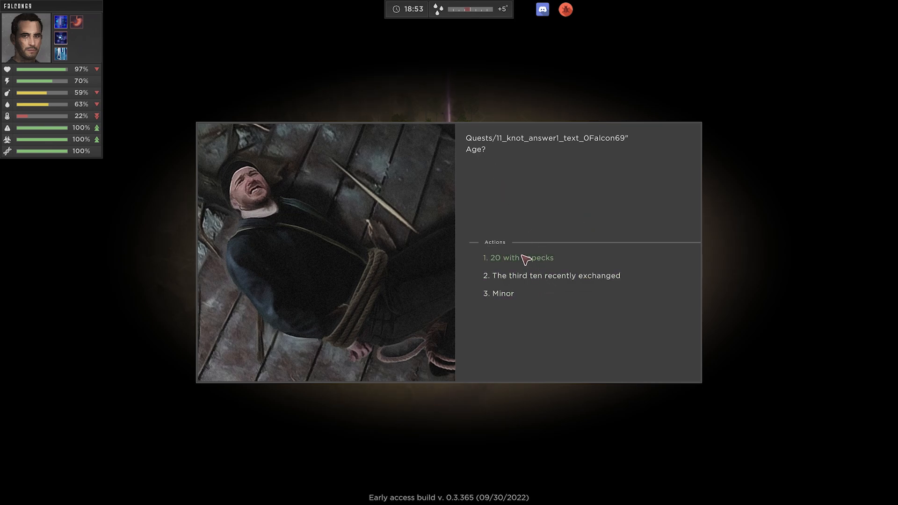
pyautogui.moveTo(535, 292)
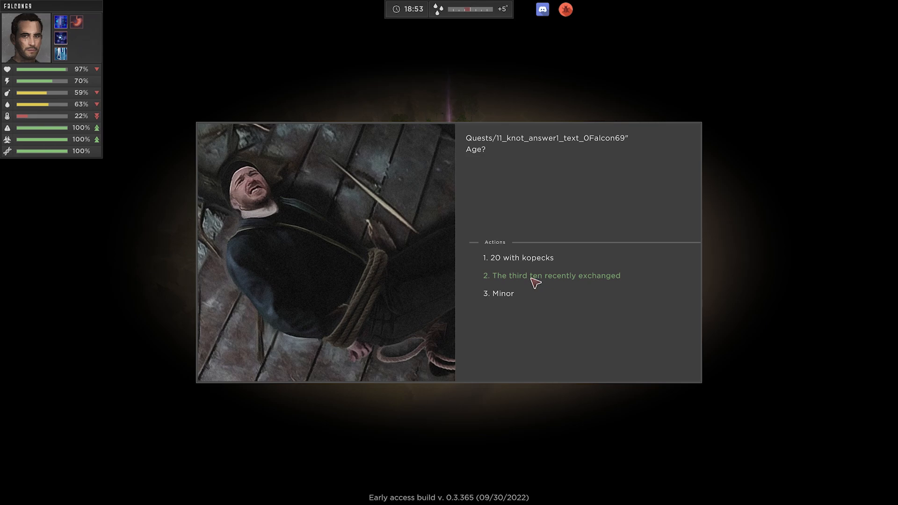
pyautogui.click(554, 276)
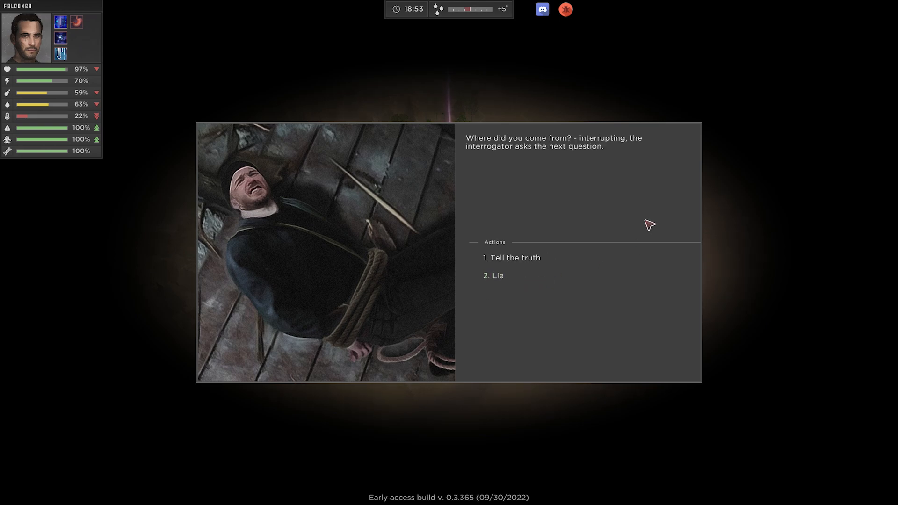
pyautogui.moveTo(604, 229)
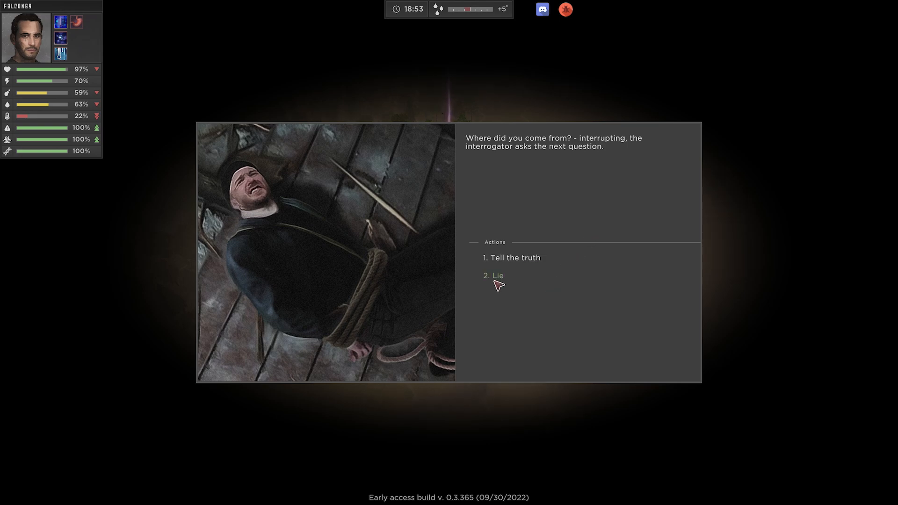
pyautogui.moveTo(514, 265)
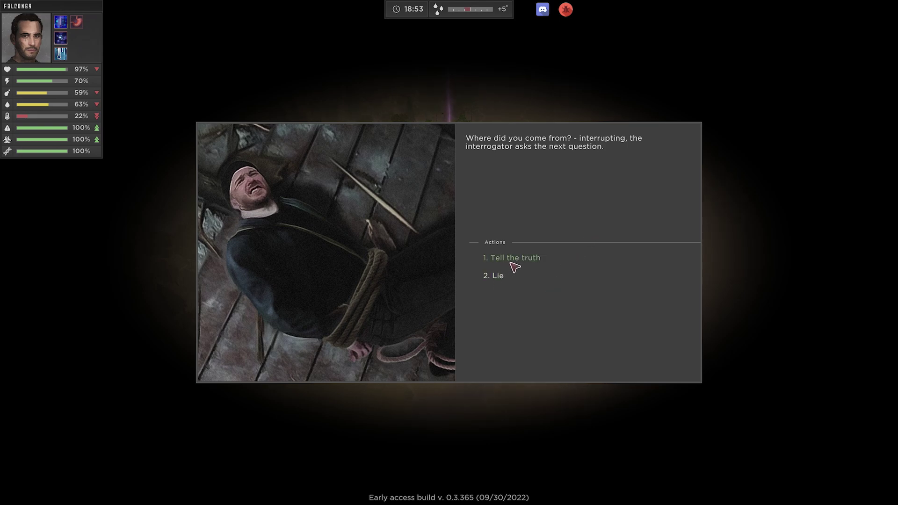
# Tell the truth about your origin and read the bearded man's response
pyautogui.click(513, 258)
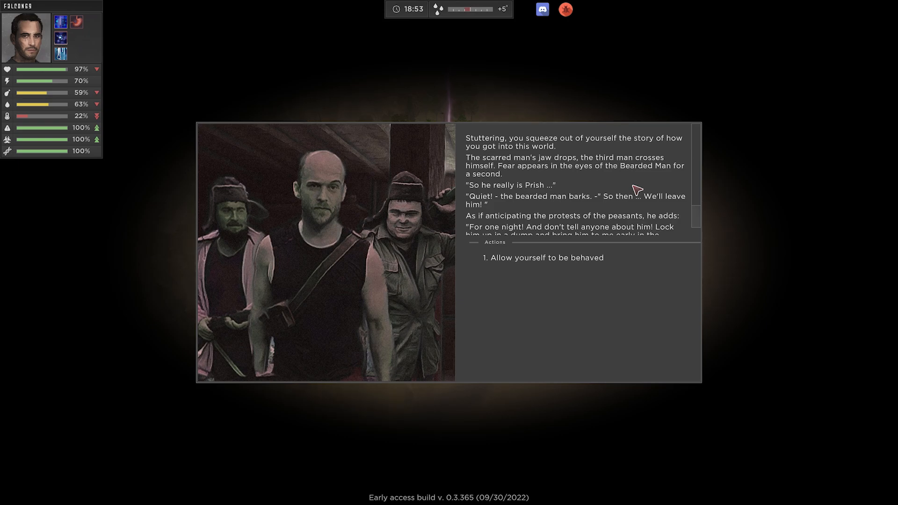
pyautogui.moveTo(634, 185)
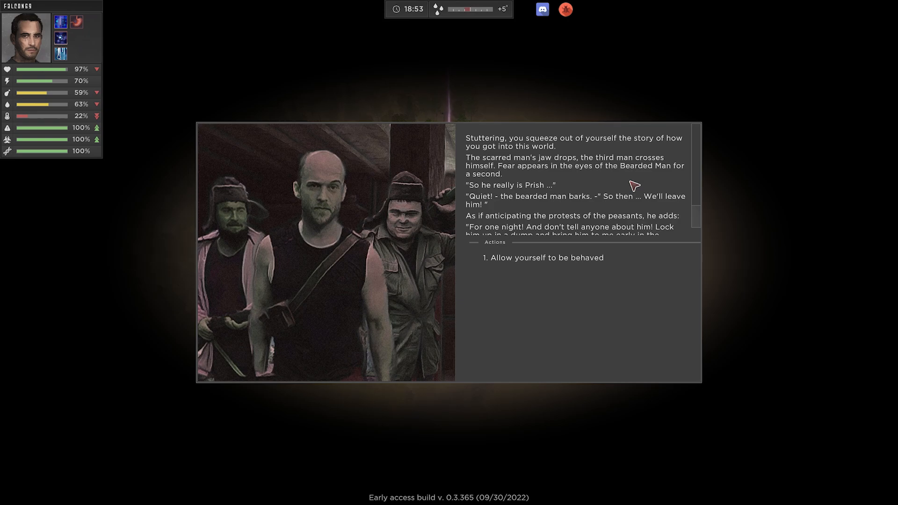
pyautogui.moveTo(659, 215)
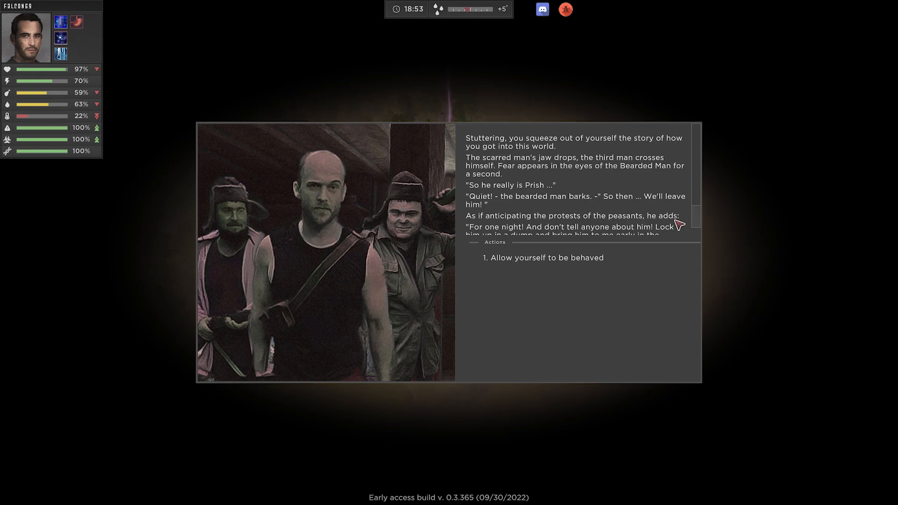
pyautogui.scroll(-3)
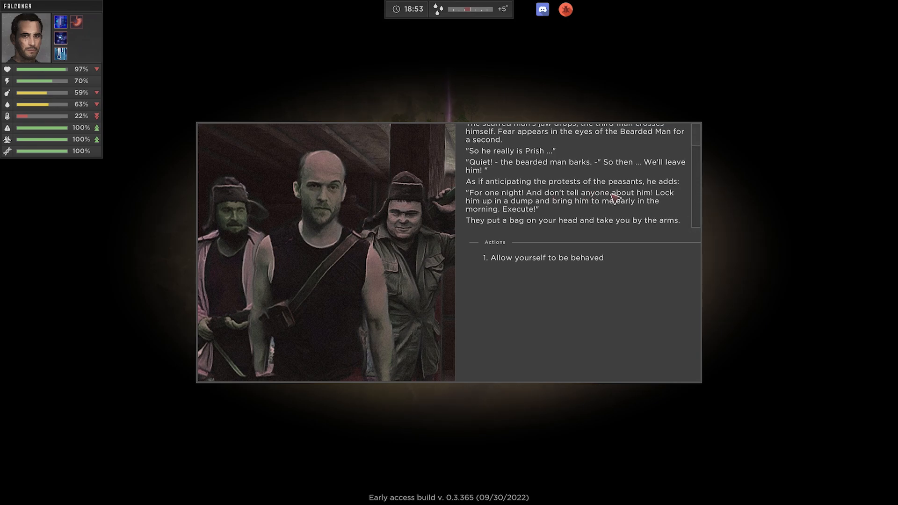
pyautogui.moveTo(618, 233)
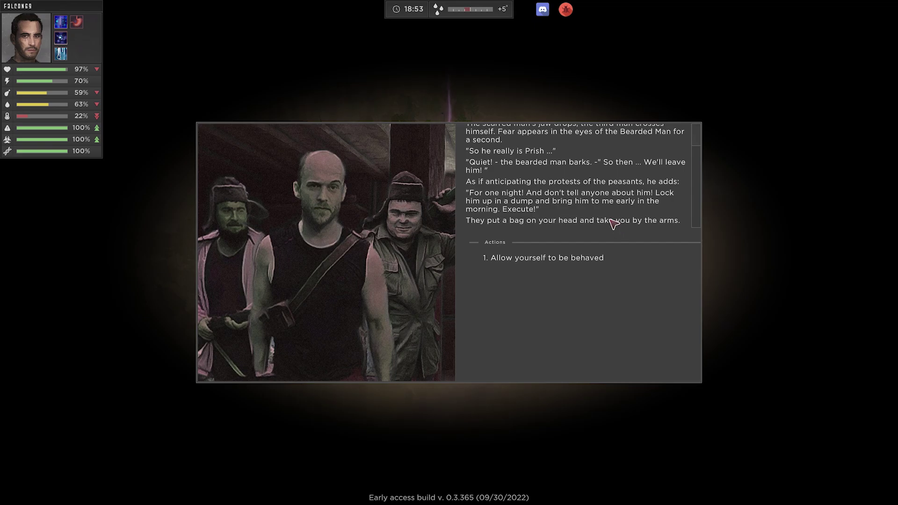
# Submit to the guards, ask the Leader the catch, and accept finding the hunter
pyautogui.click(546, 257)
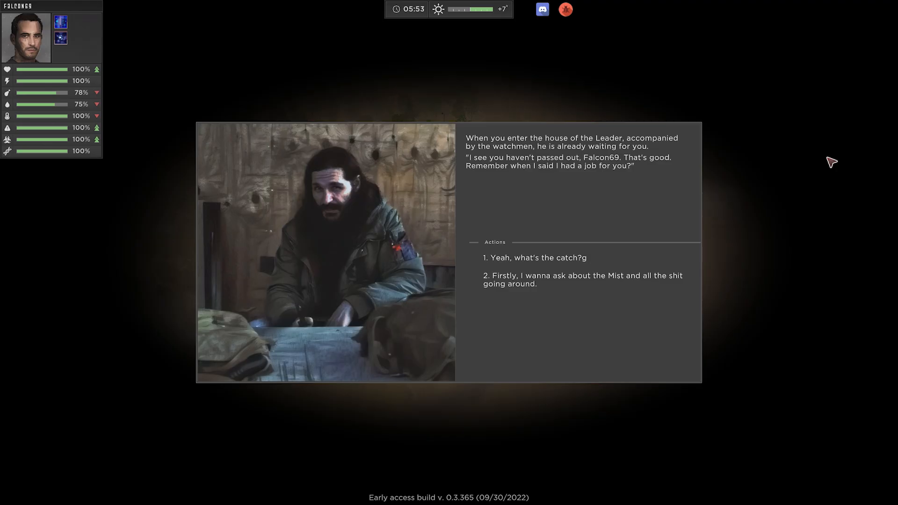
pyautogui.moveTo(774, 225)
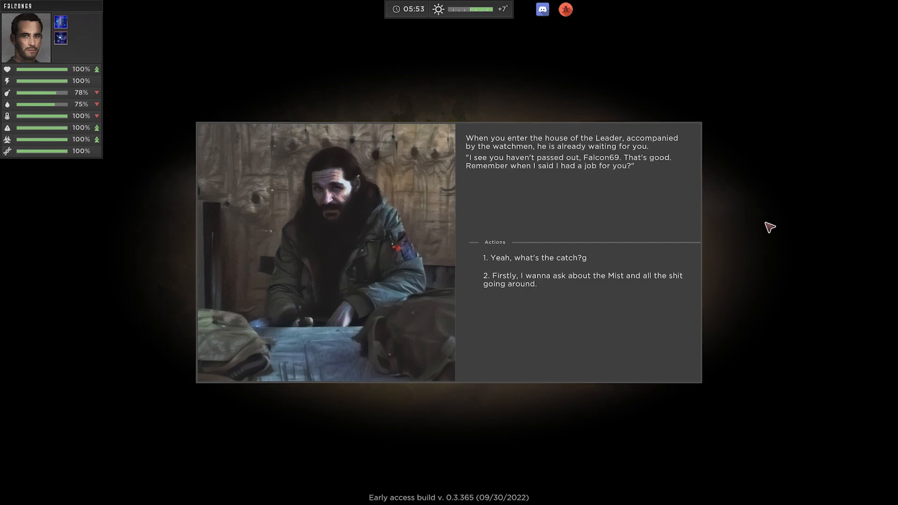
pyautogui.moveTo(763, 230)
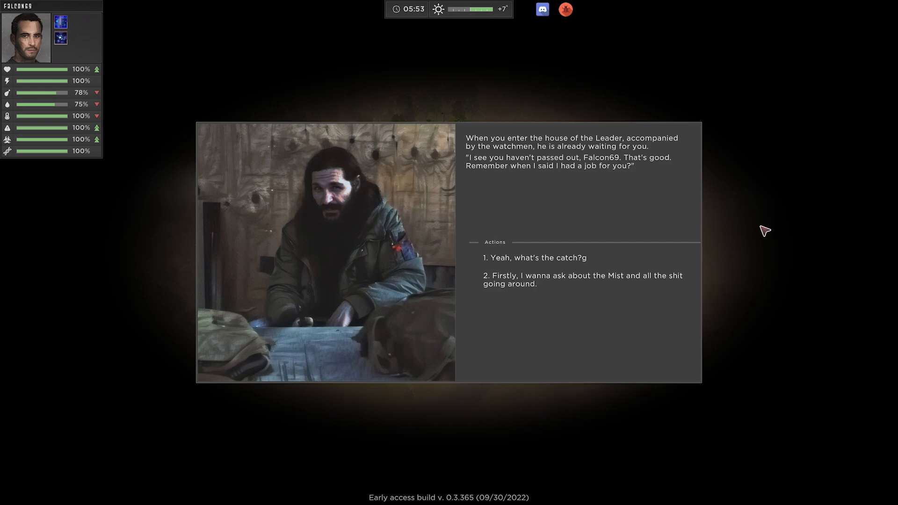
pyautogui.click(524, 258)
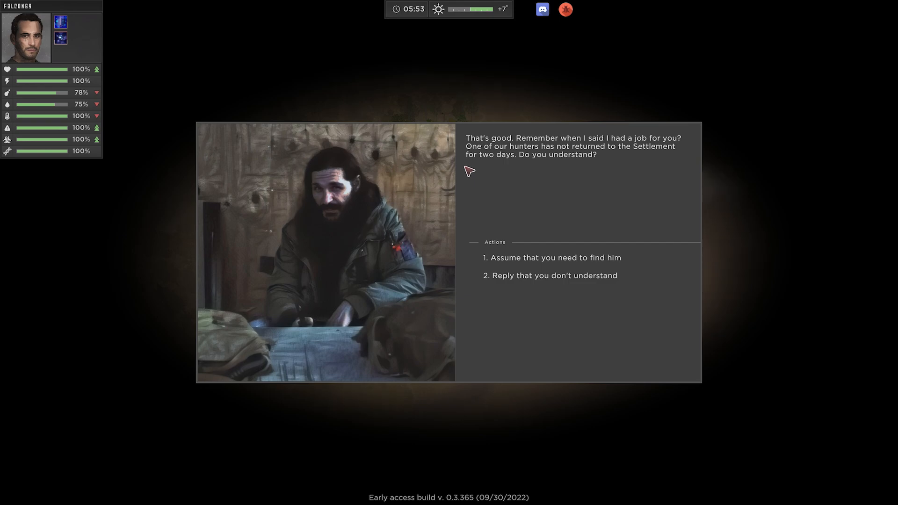
pyautogui.click(555, 258)
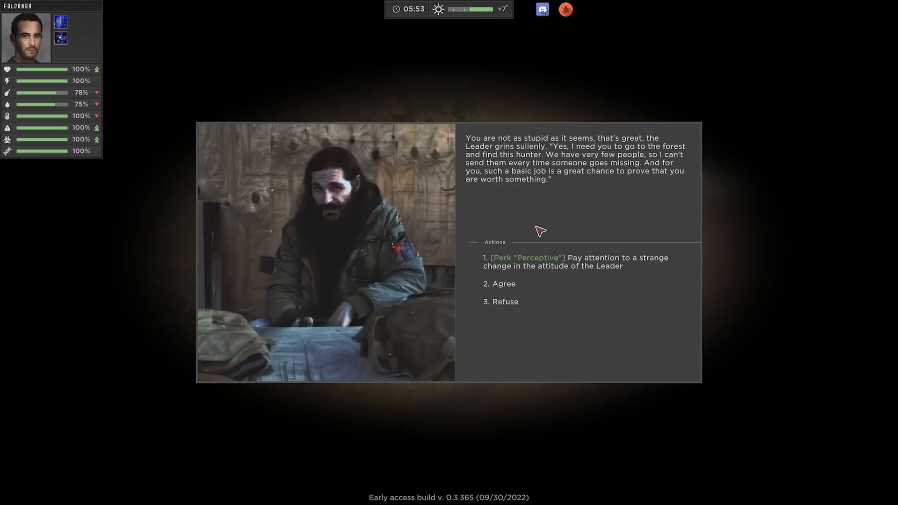
pyautogui.moveTo(529, 227)
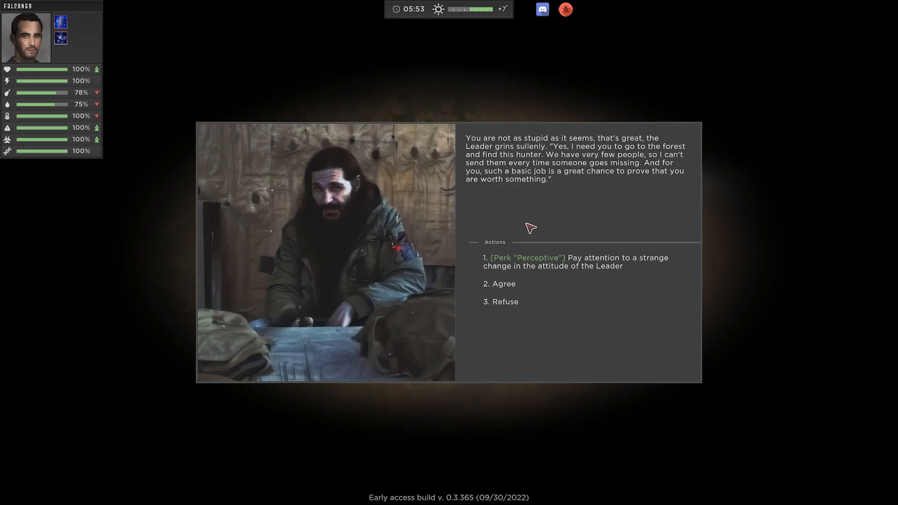
pyautogui.moveTo(529, 218)
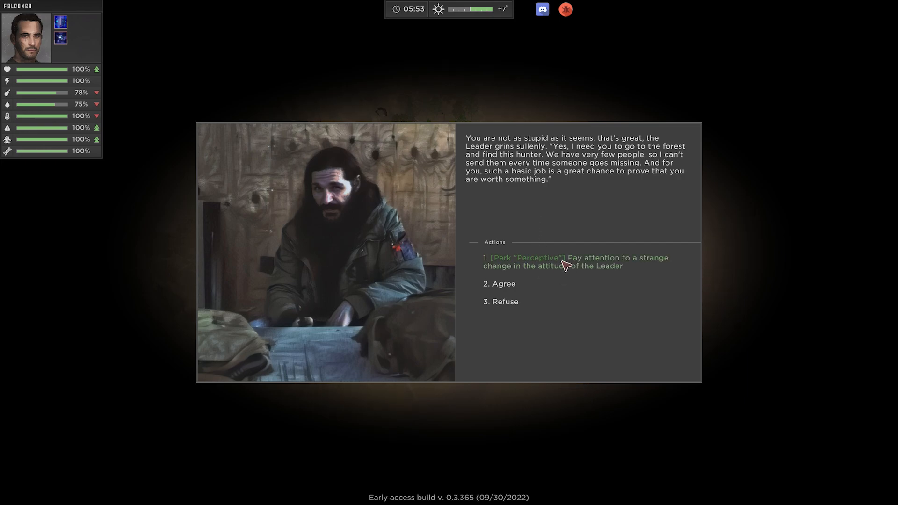
pyautogui.moveTo(557, 269)
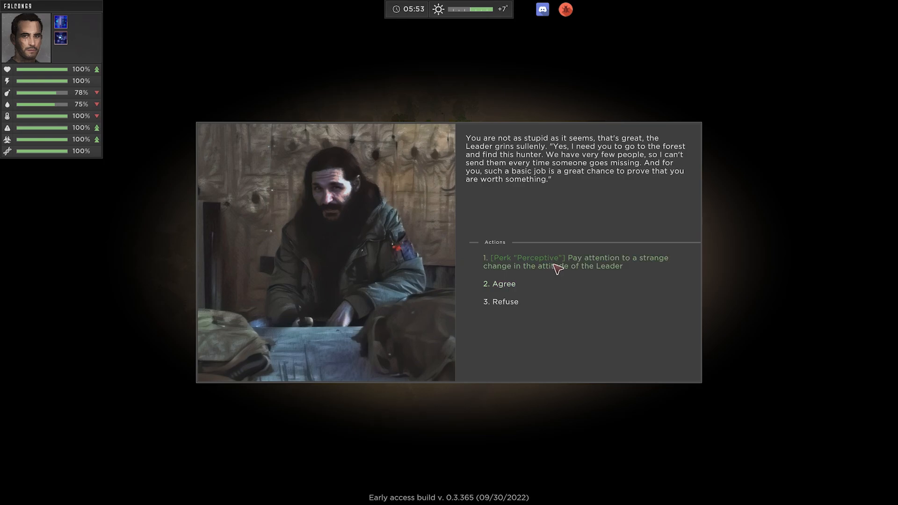
# Use the Perceptive option on the Leader's attitude, then concede with raised hands
pyautogui.click(575, 266)
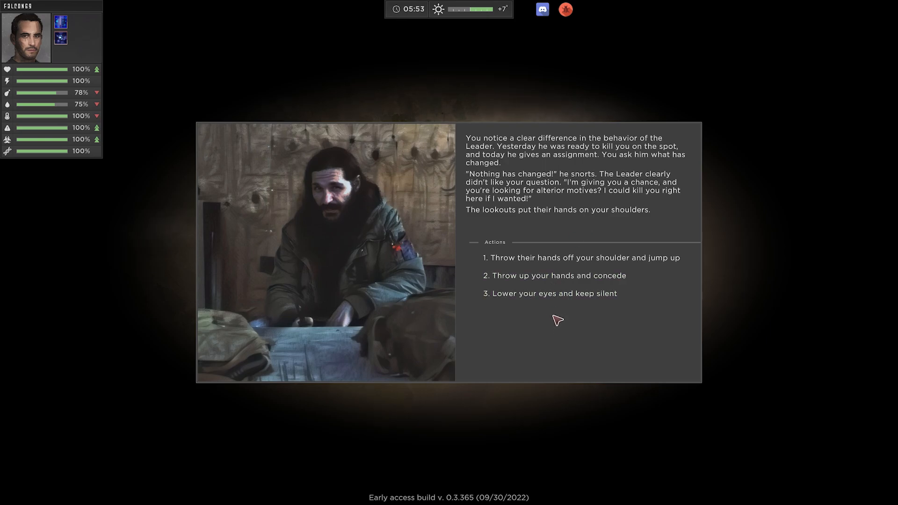
pyautogui.moveTo(564, 284)
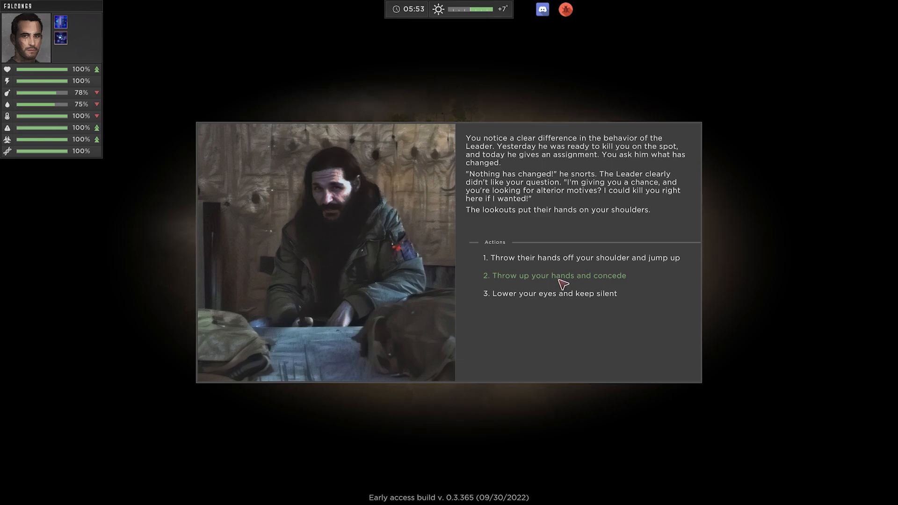
pyautogui.click(560, 275)
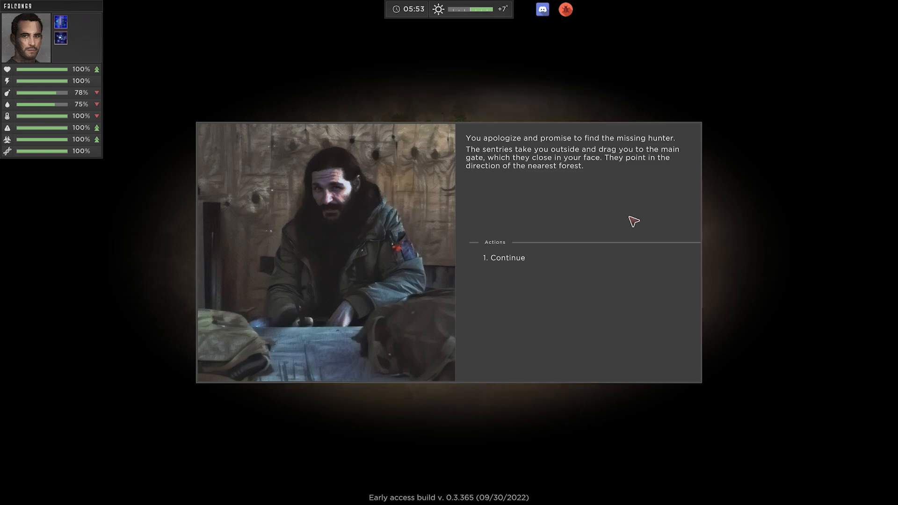
# Dismiss the expulsion scene, Contrast shower summary and 'Heart of Darkness' task popup
pyautogui.click(504, 258)
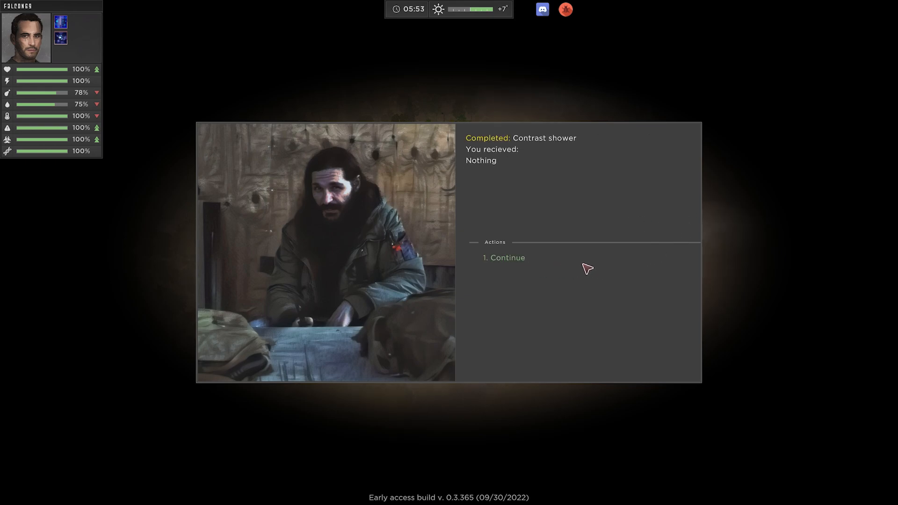
pyautogui.click(504, 258)
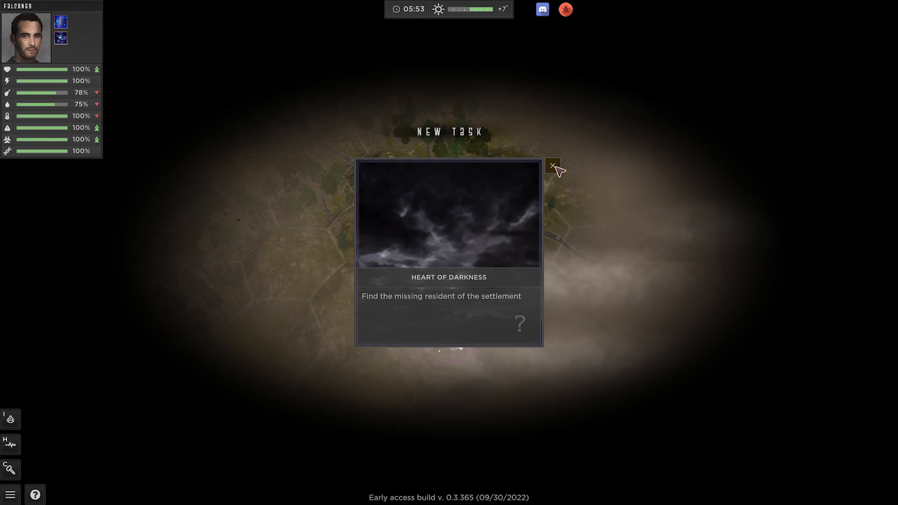
pyautogui.click(553, 166)
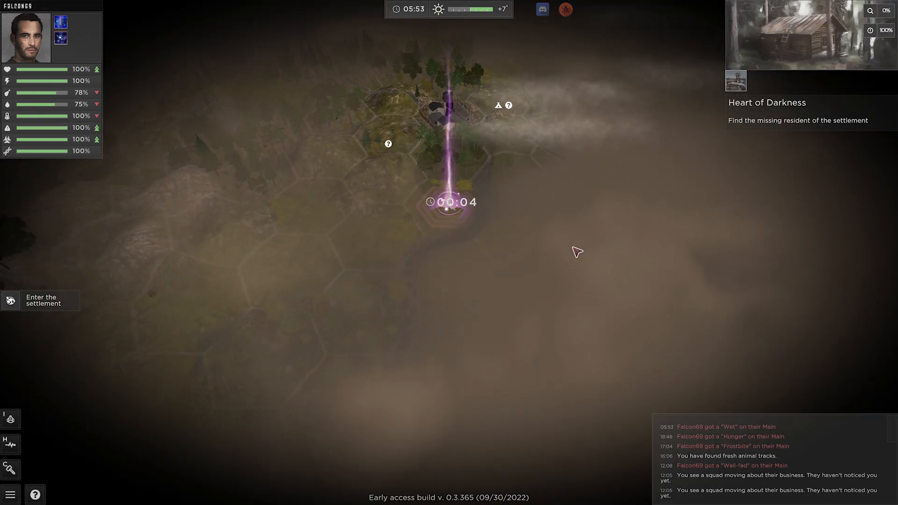